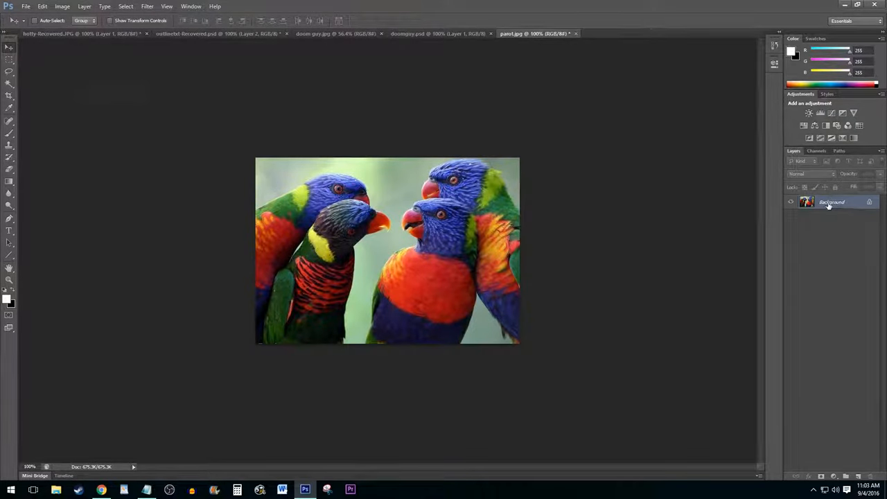
# - Duplicate the Background layer into a Background copy above the original
pyautogui.rightClick(832, 203)
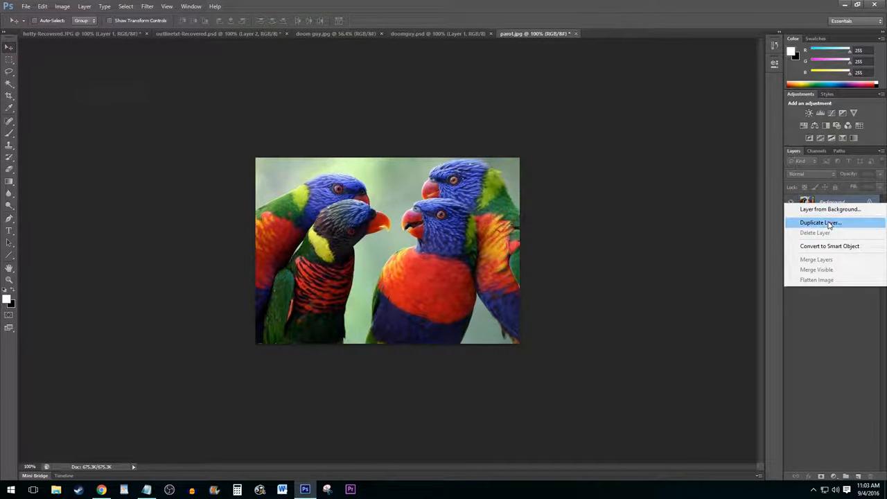
pyautogui.click(821, 222)
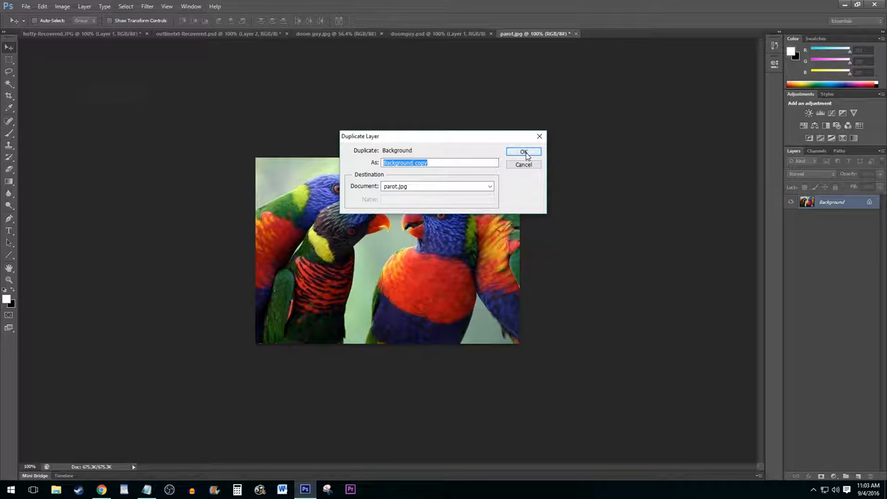
pyautogui.click(524, 151)
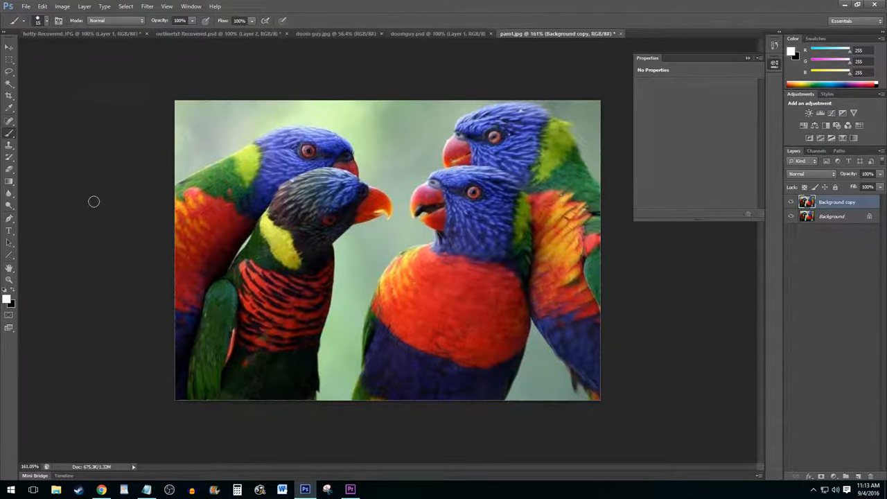
# - Add a Black & White adjustment layer so the whole photo turns grayscale
pyautogui.click(83, 6)
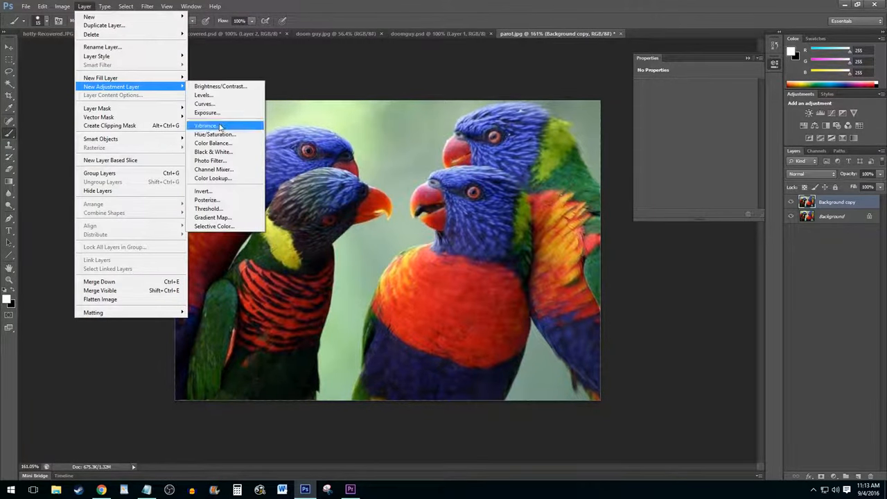
pyautogui.click(214, 151)
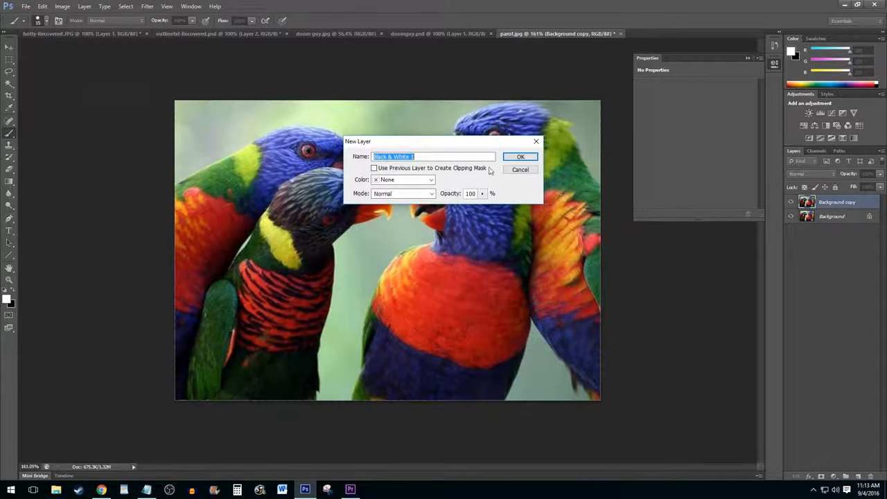
pyautogui.click(521, 155)
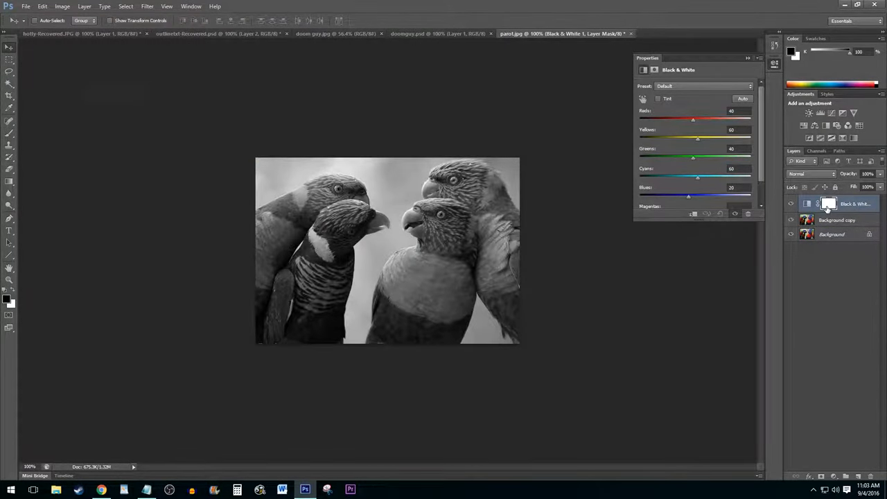
# - Target the Black & White mask with the Brush Tool and black as foreground colour
pyautogui.click(829, 202)
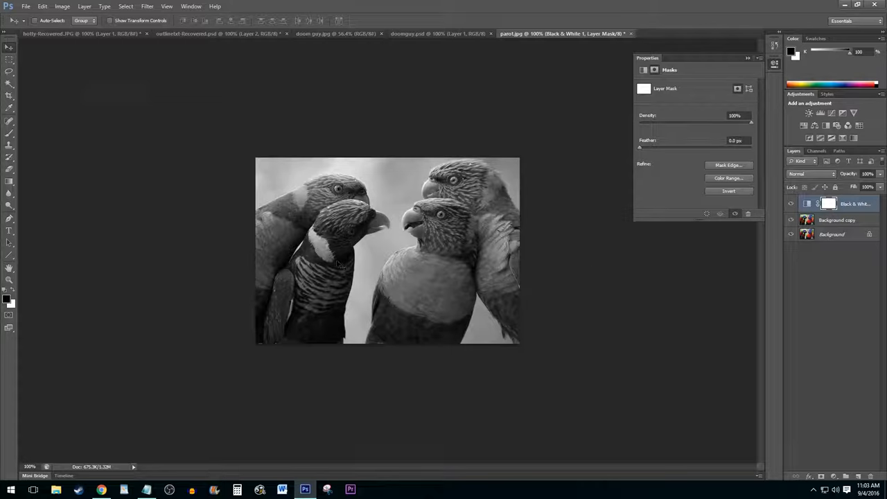
pyautogui.moveTo(9, 130)
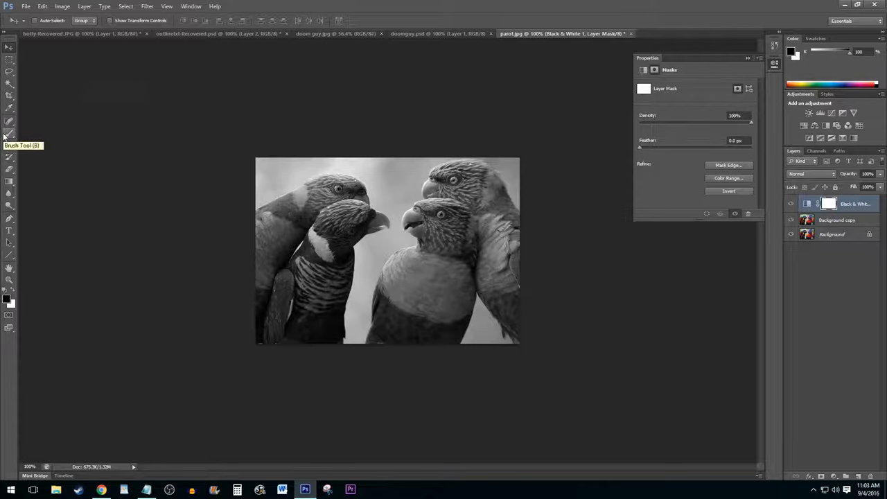
pyautogui.click(829, 202)
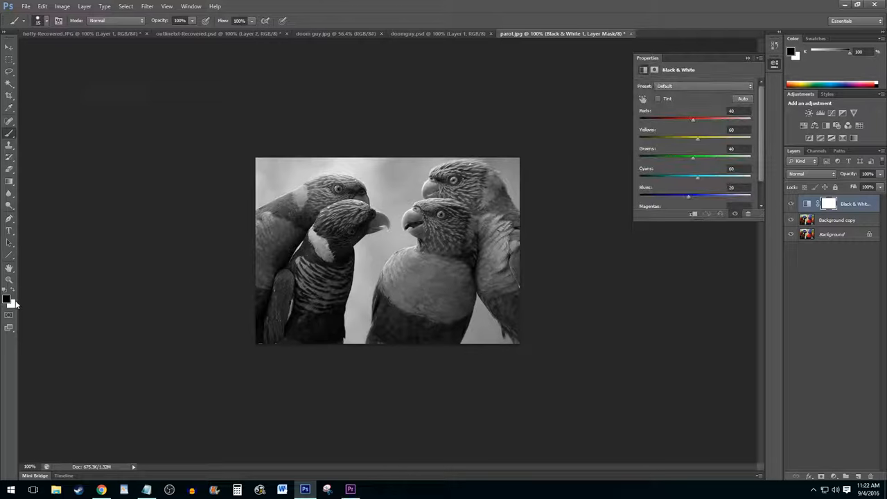
pyautogui.click(9, 298)
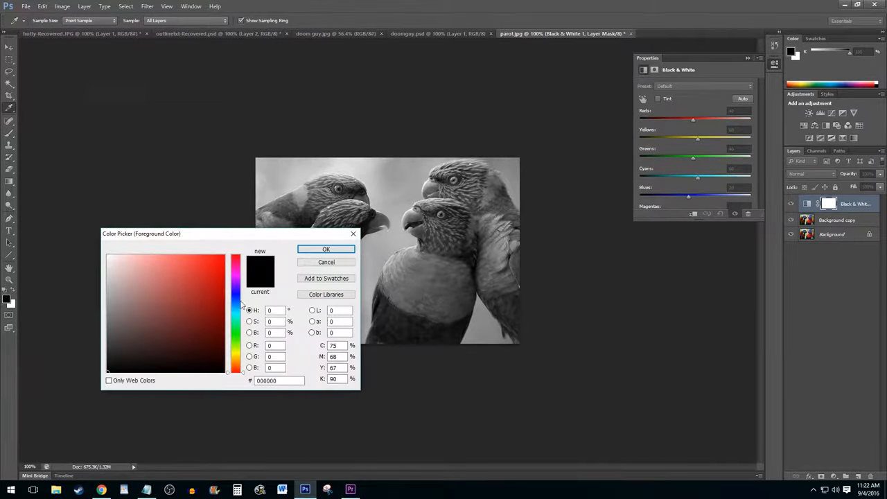
pyautogui.click(326, 250)
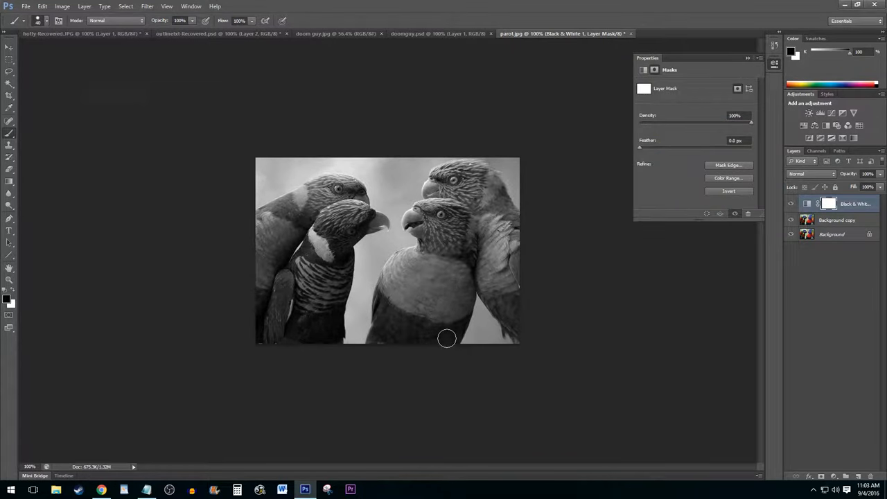
# - Paint black over the central lorikeet on the mask to restore its full colour
pyautogui.moveTo(446, 338); pyautogui.dragTo(432, 244)
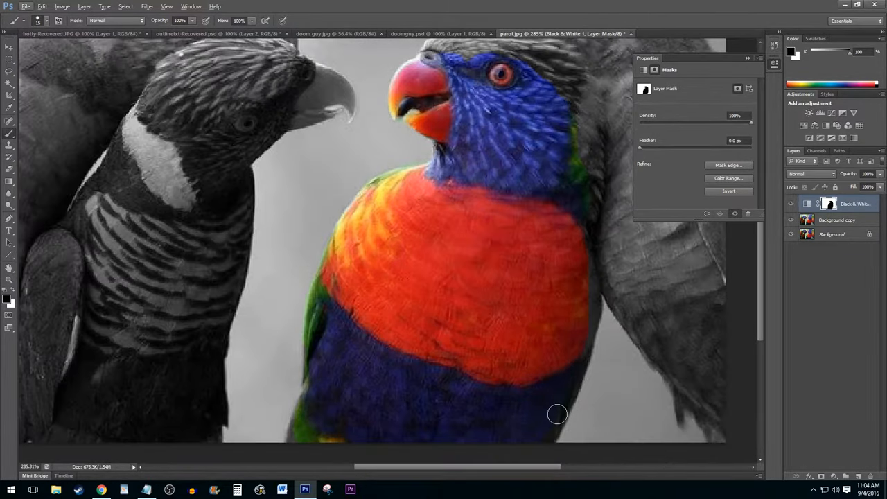
pyautogui.moveTo(558, 413); pyautogui.dragTo(595, 143)
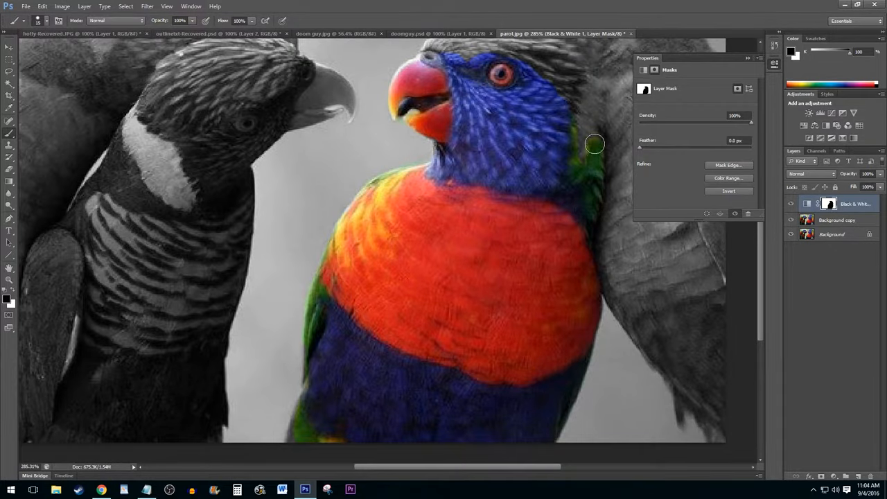